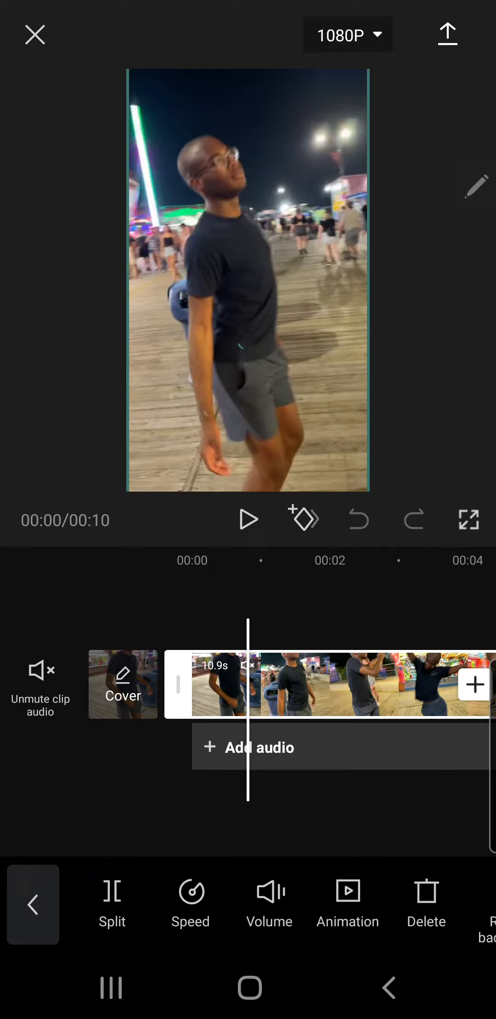
Step: Stabilize the boardwalk dance clip at the Most stable level and apply it
scroll(left, 3)
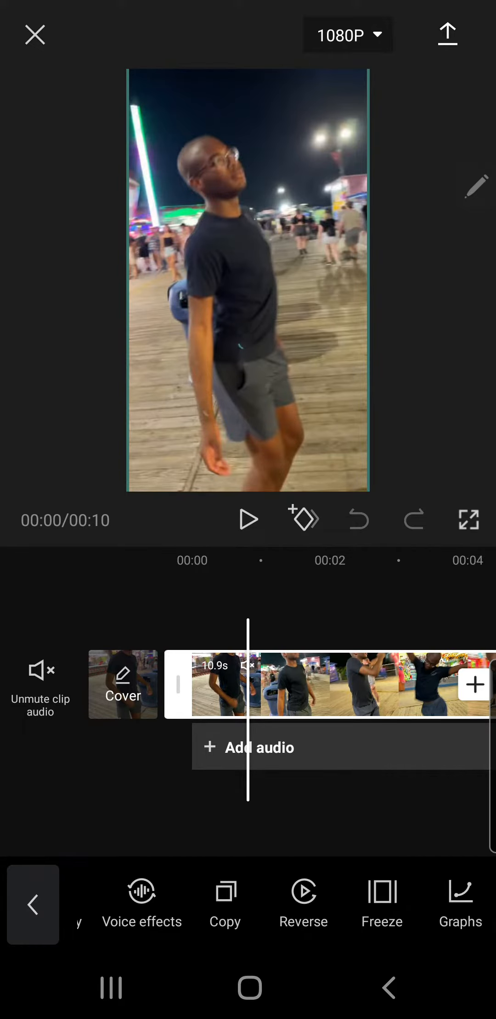
scroll(left, 3)
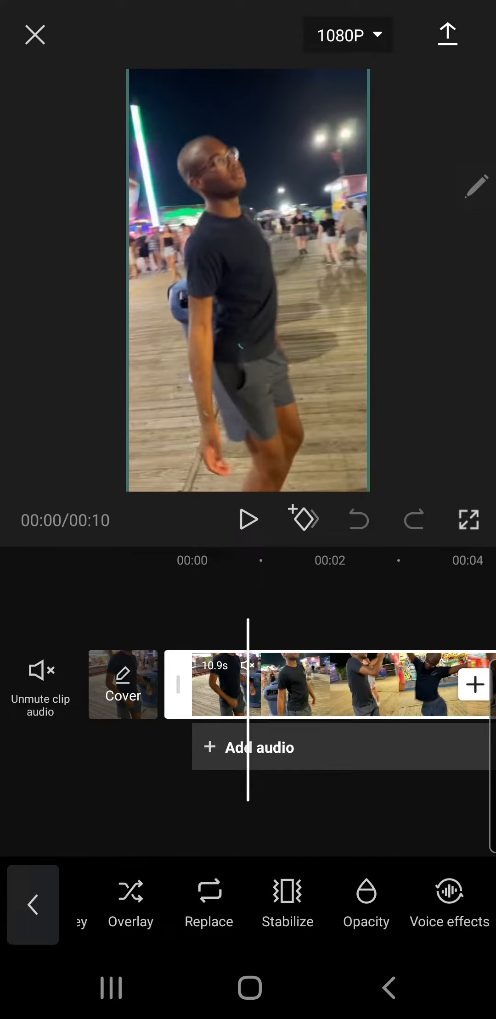
click(287, 904)
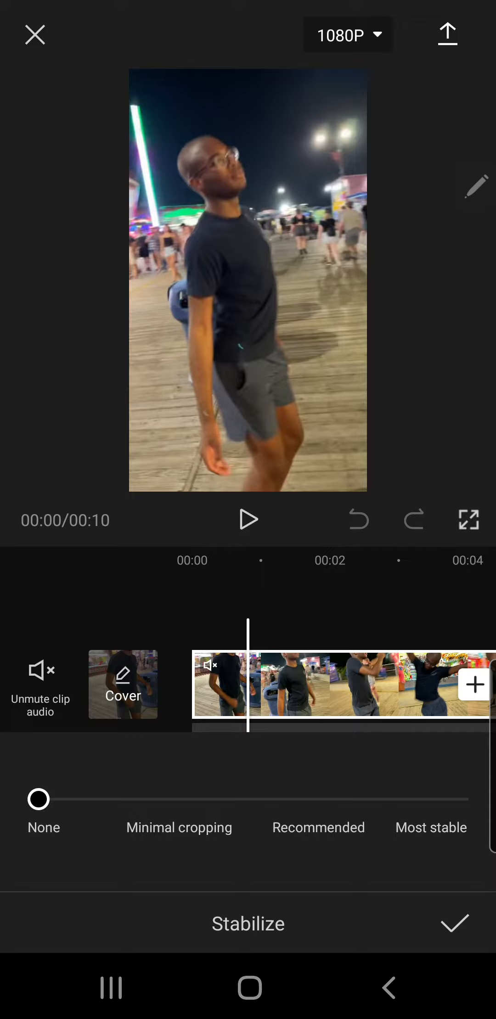
drag(38, 799, 458, 799)
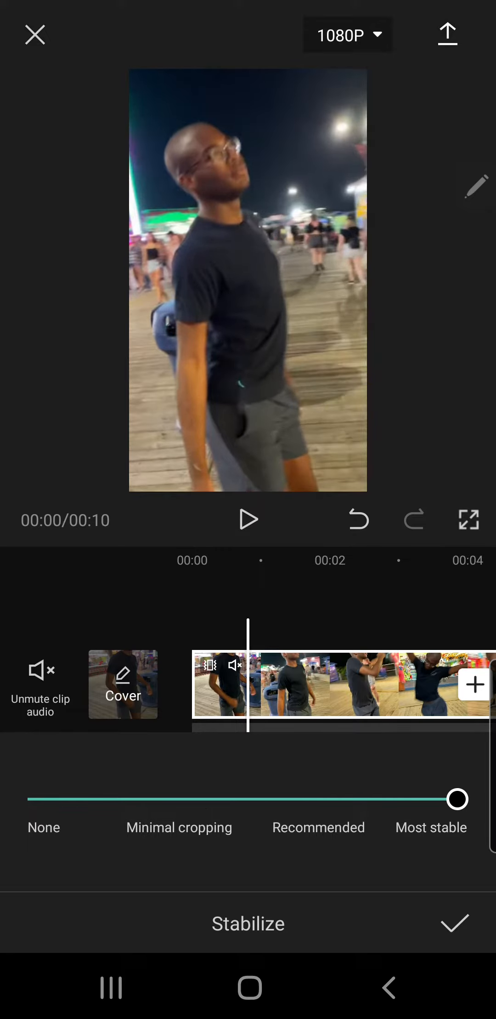
click(454, 924)
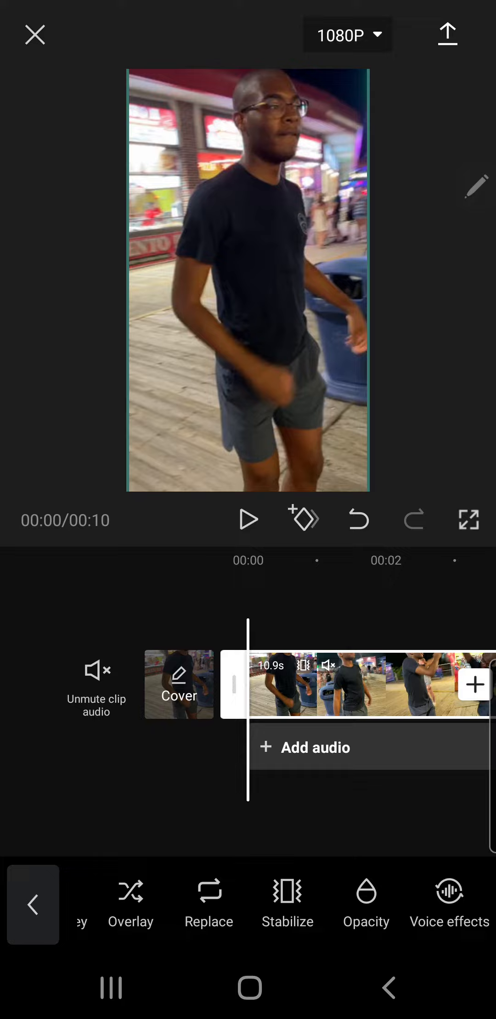
Step: Play back the stabilized boardwalk dance clip
click(247, 518)
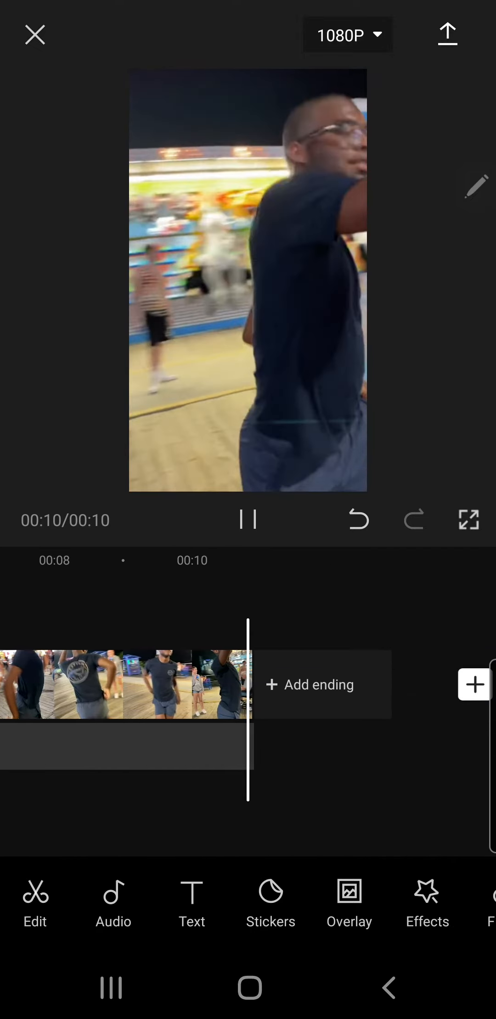
Step: Stop playback at the clip's 10-second end
click(247, 519)
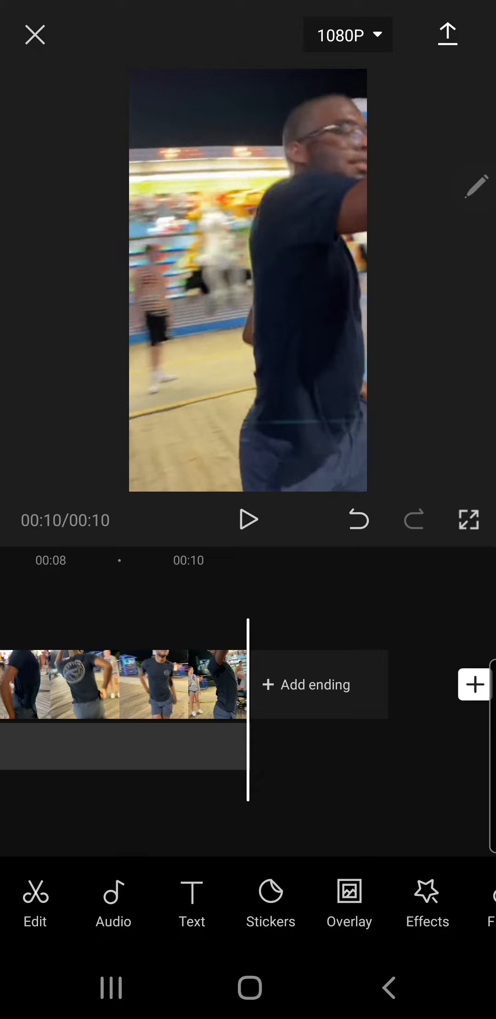